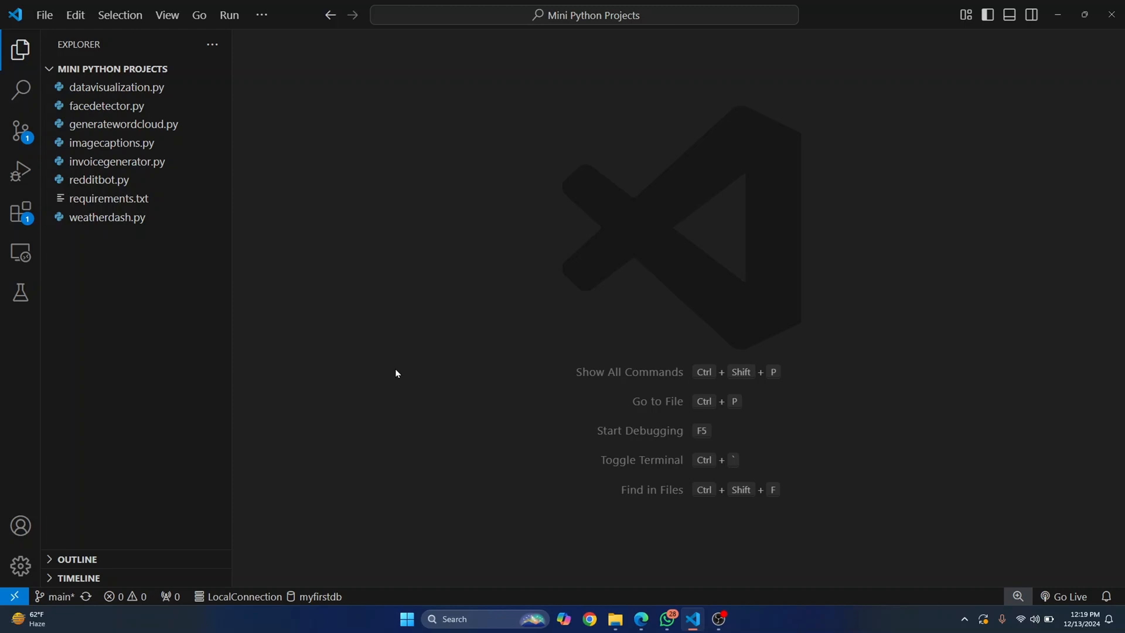
Step: Start a new file in the Mini Python Projects folder from the Explorer
left_click(159, 68)
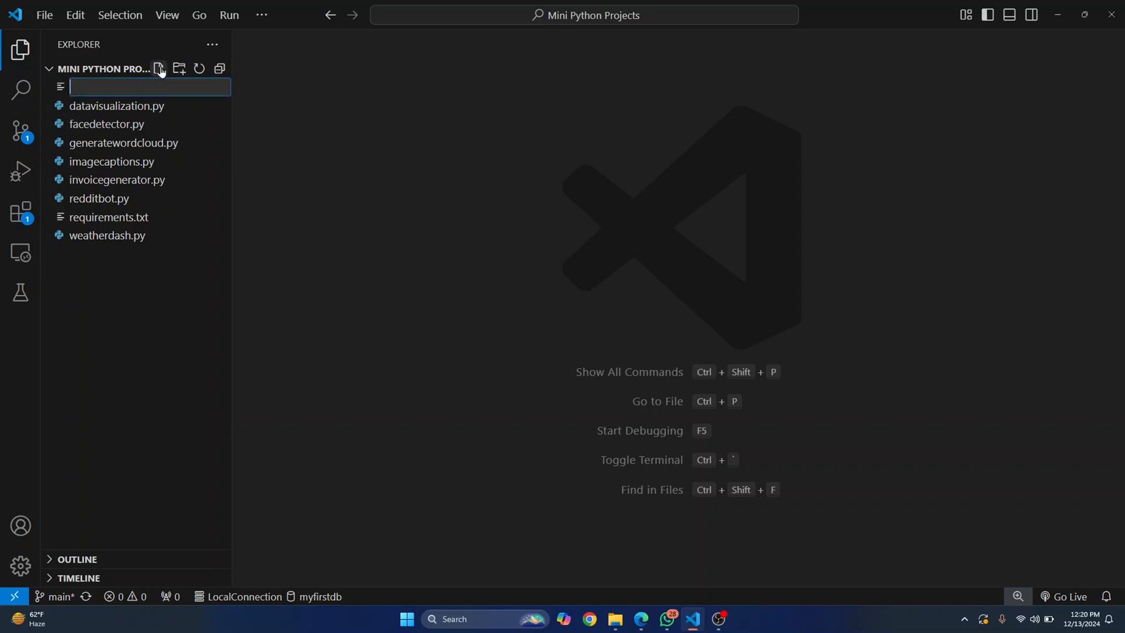
Step: Name the file main.py and write print('Hello World') in it
type("main.py")
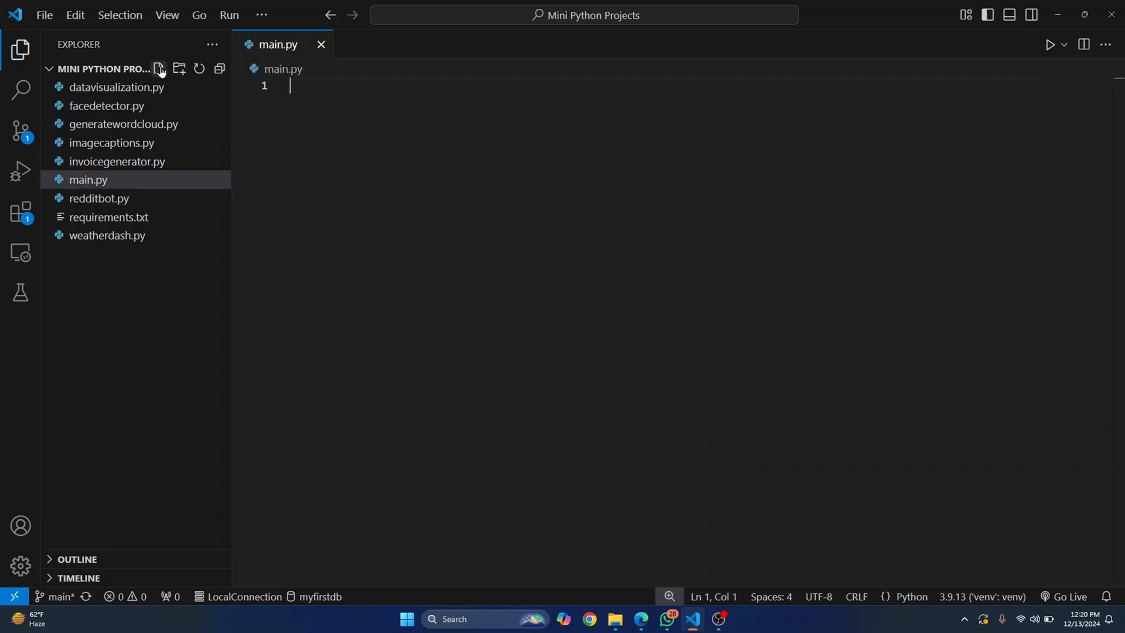
type("pri")
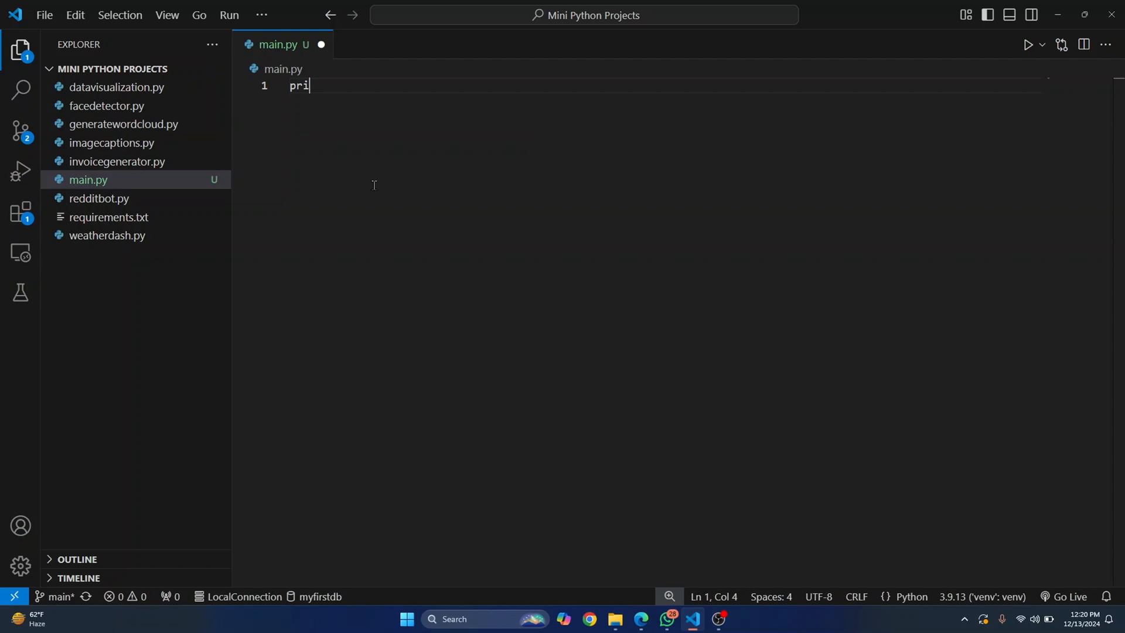
type("nt('')")
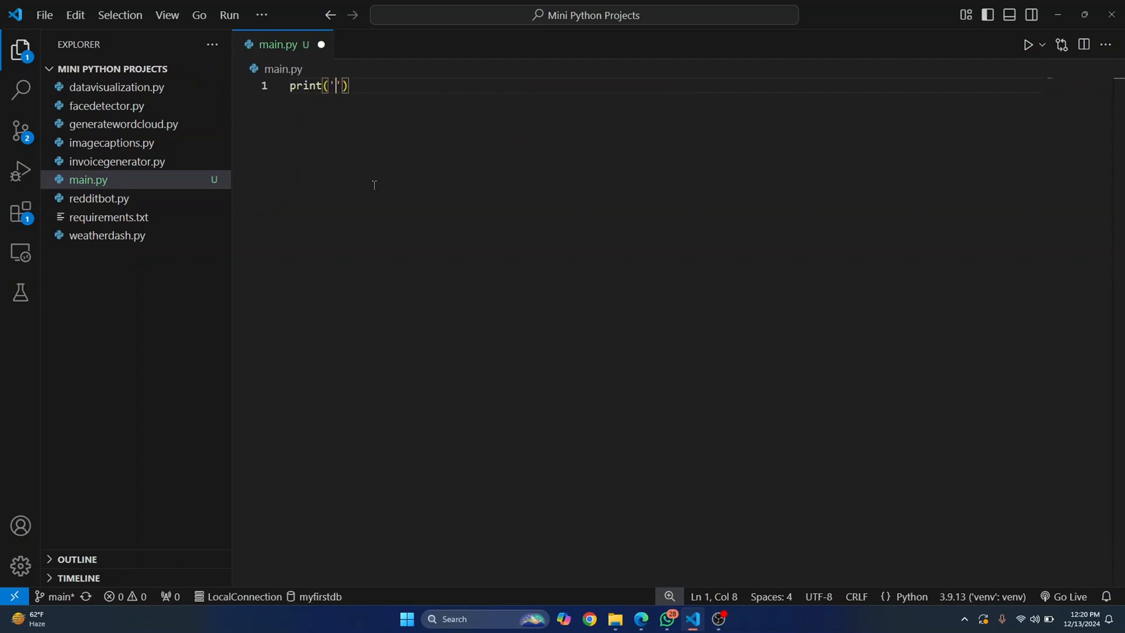
type("Hell")
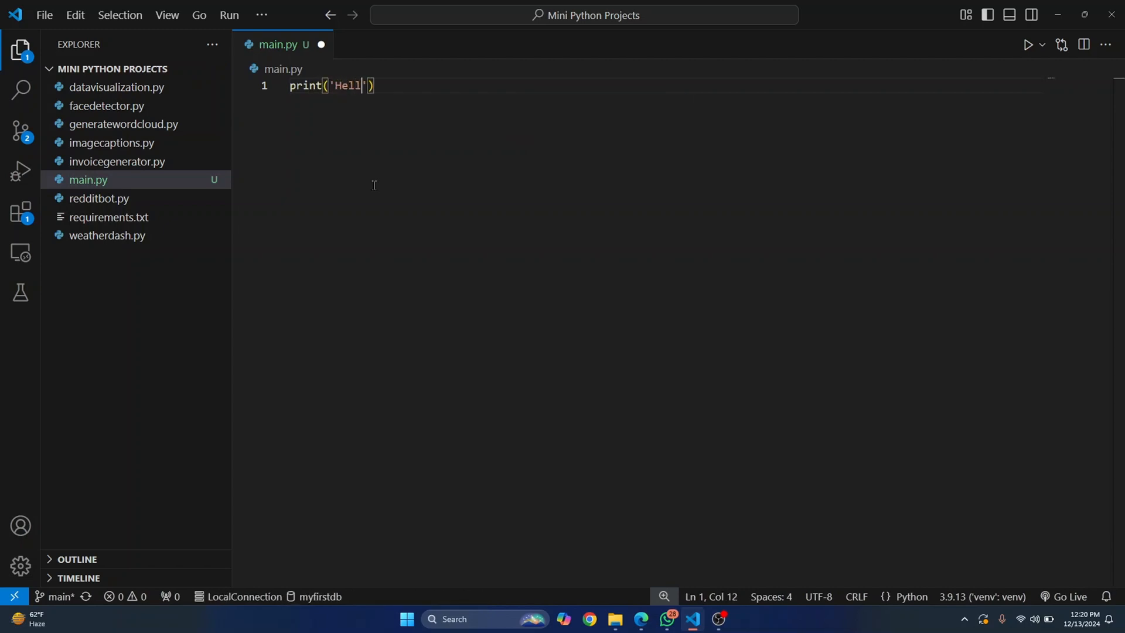
type("o World")
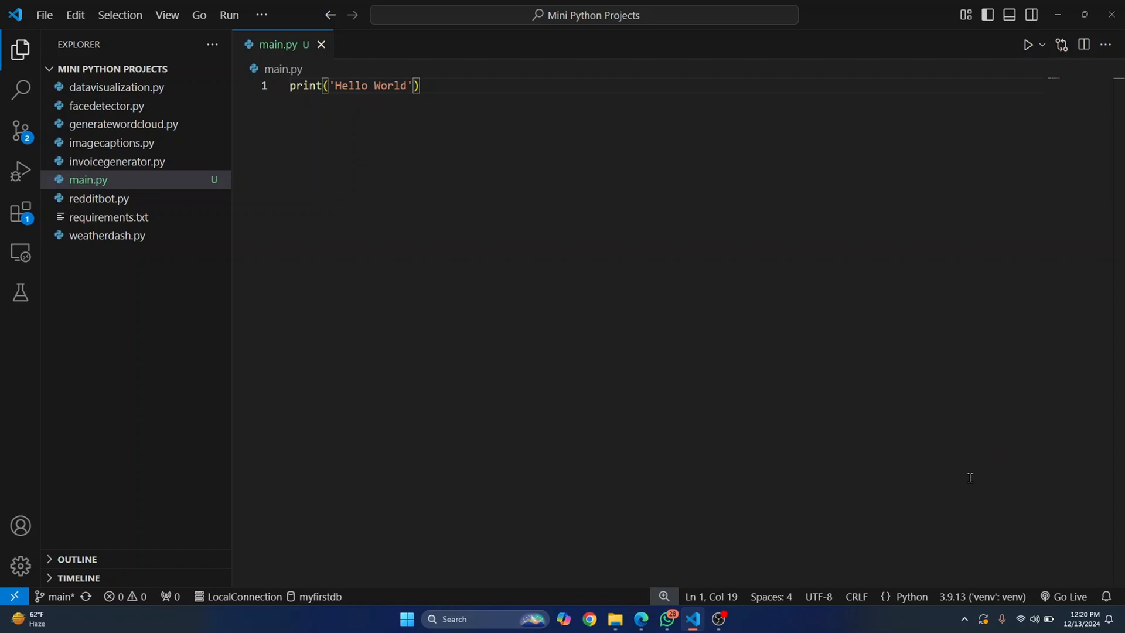
mouse_move(1037, 573)
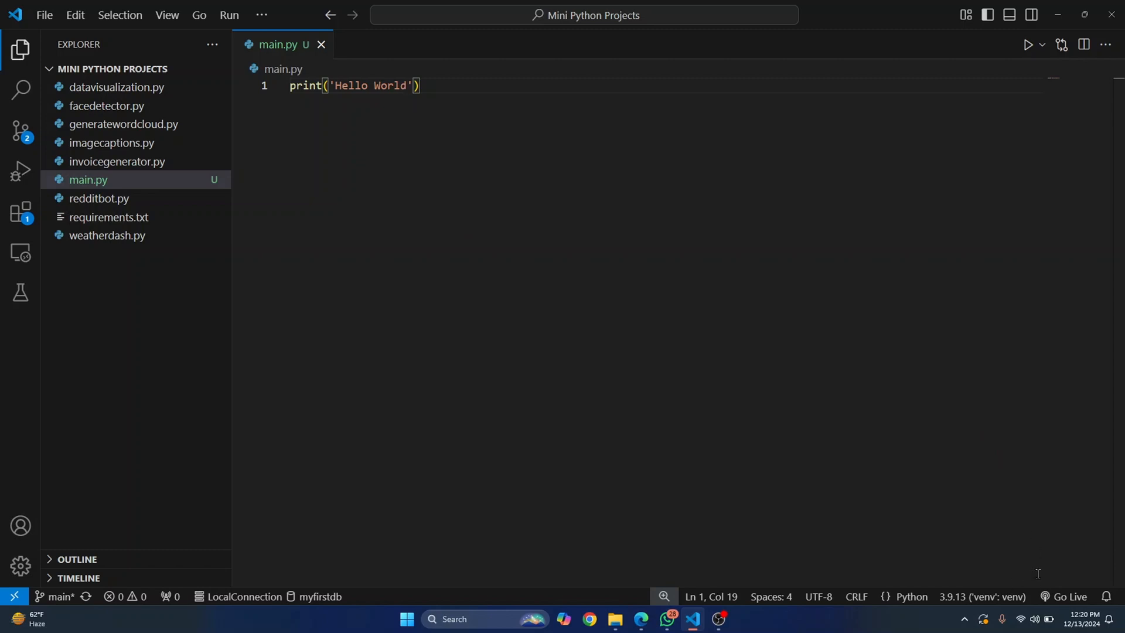
mouse_move(1008, 583)
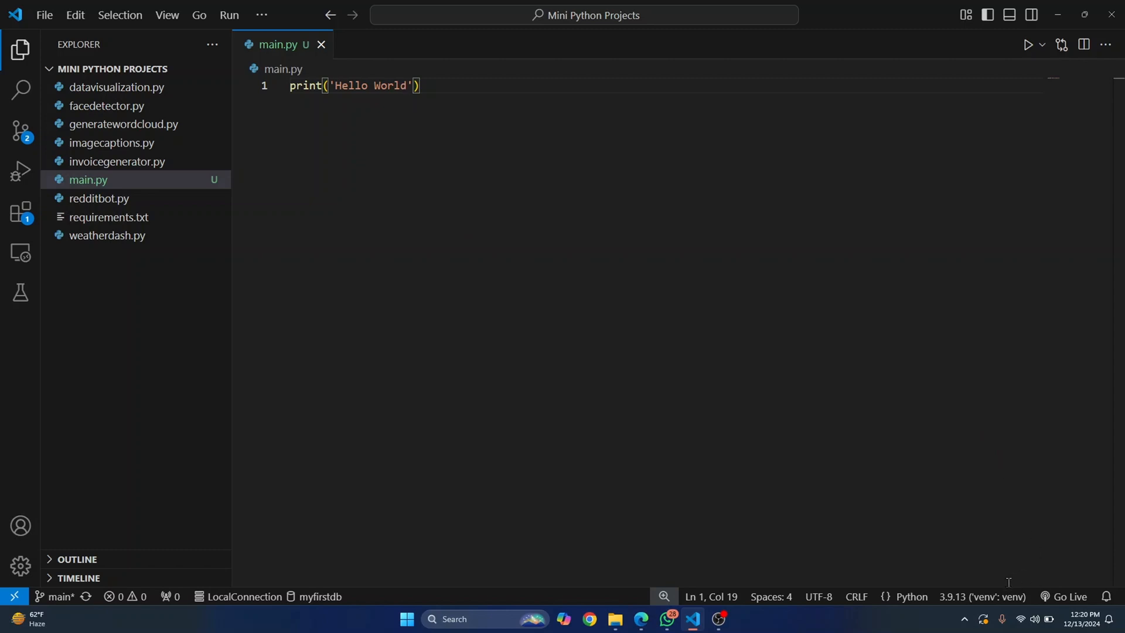
mouse_move(736, 389)
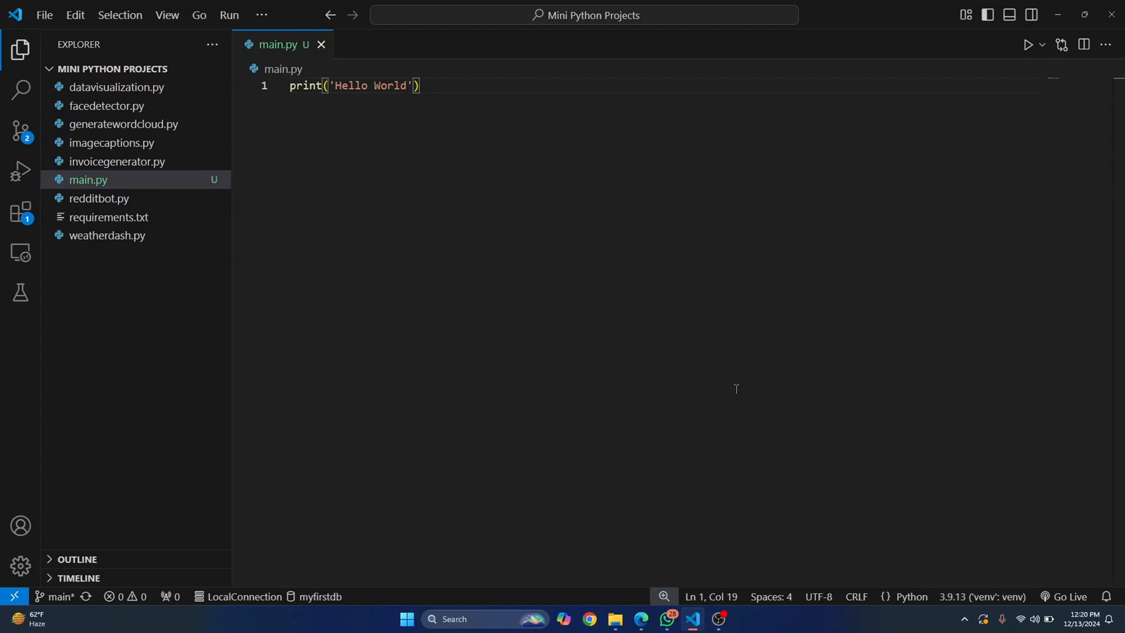
mouse_move(981, 597)
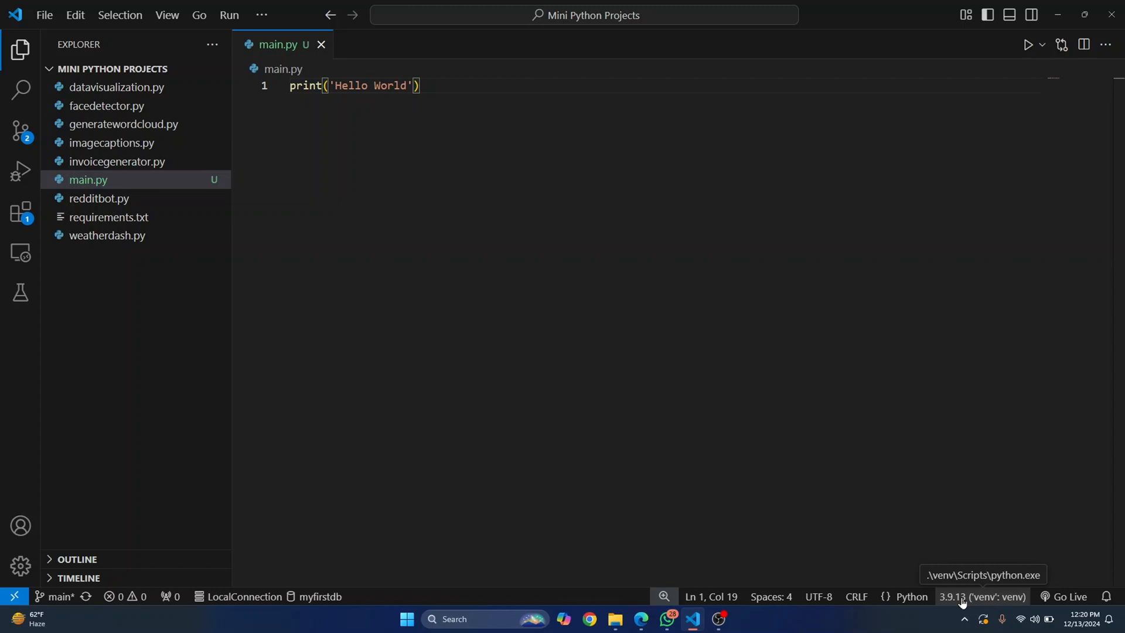
Step: Bring up the Select Interpreter list from the status bar's Python 3.9.13 (venv) entry
left_click(982, 596)
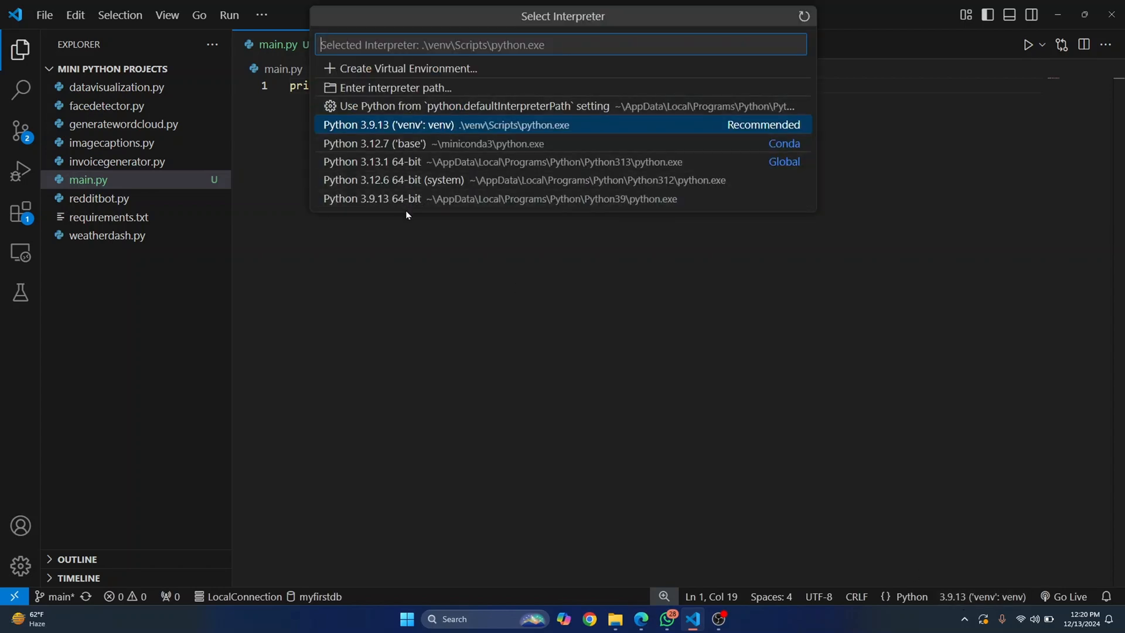
mouse_move(420, 156)
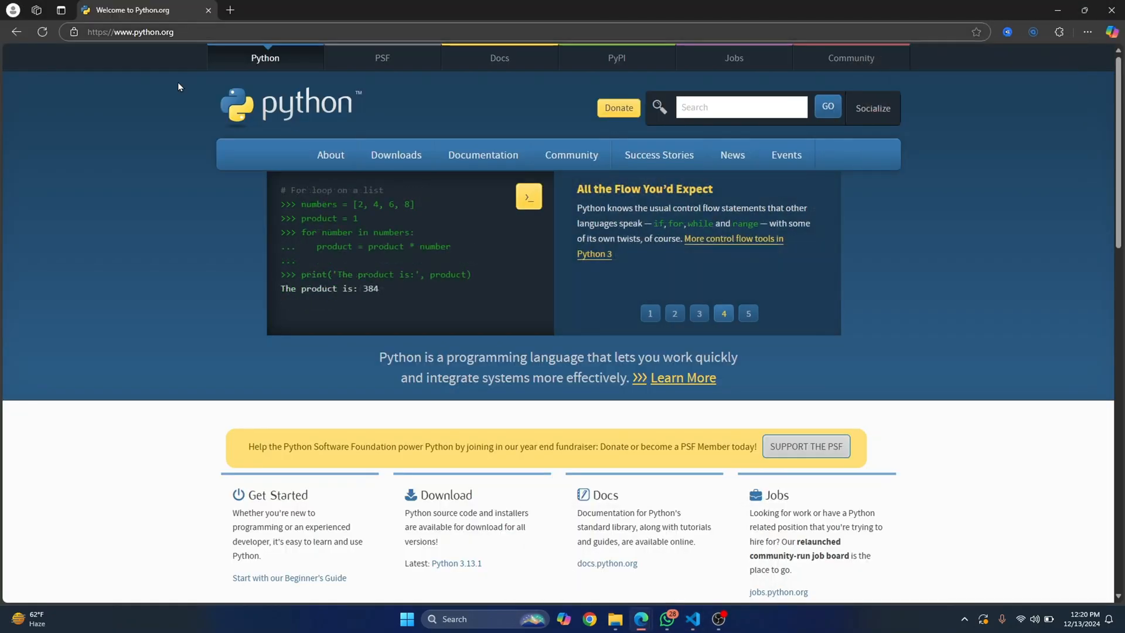
Step: Check python.org in Edge, which lists Python 3.13.1 as the latest release
left_click(395, 154)
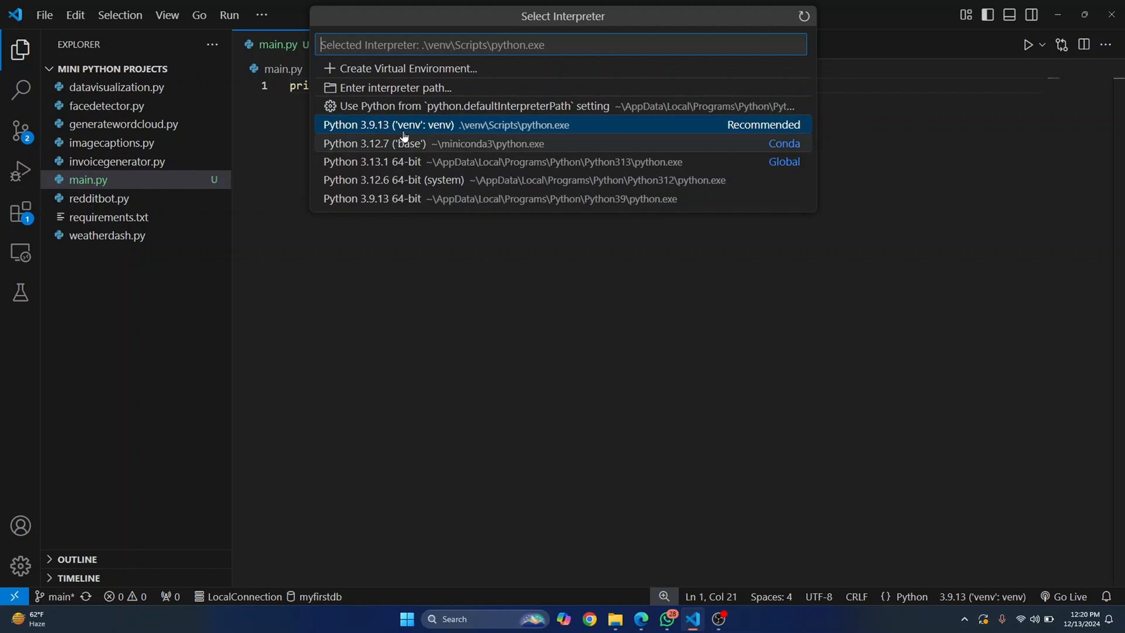
mouse_move(426, 86)
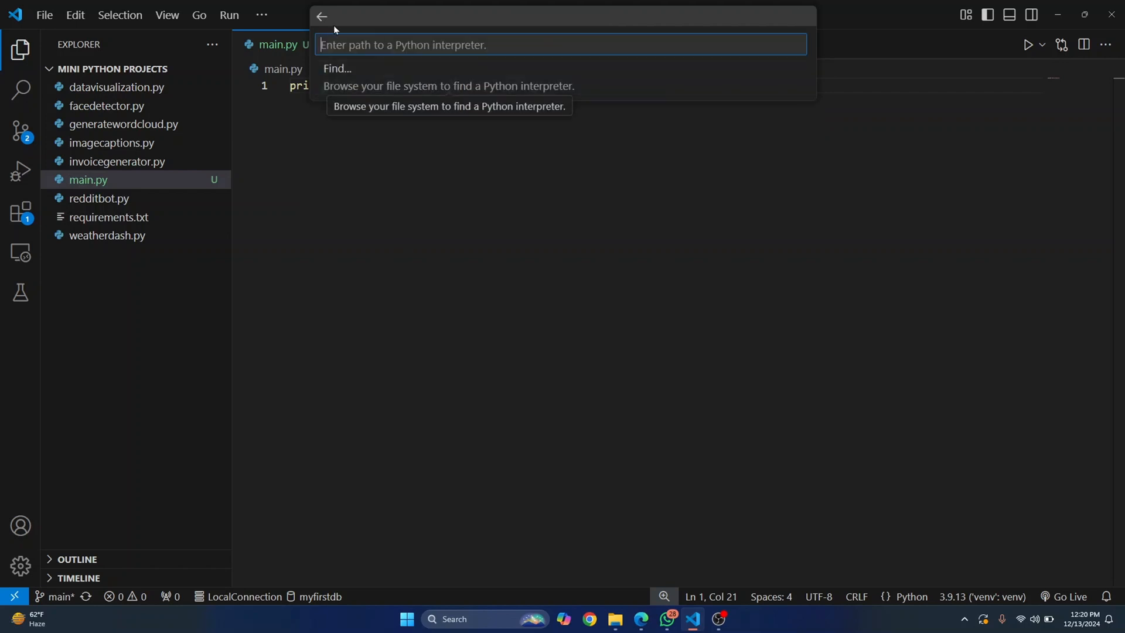
Step: Choose to enter an interpreter path and browse the file system with Find
left_click(449, 106)
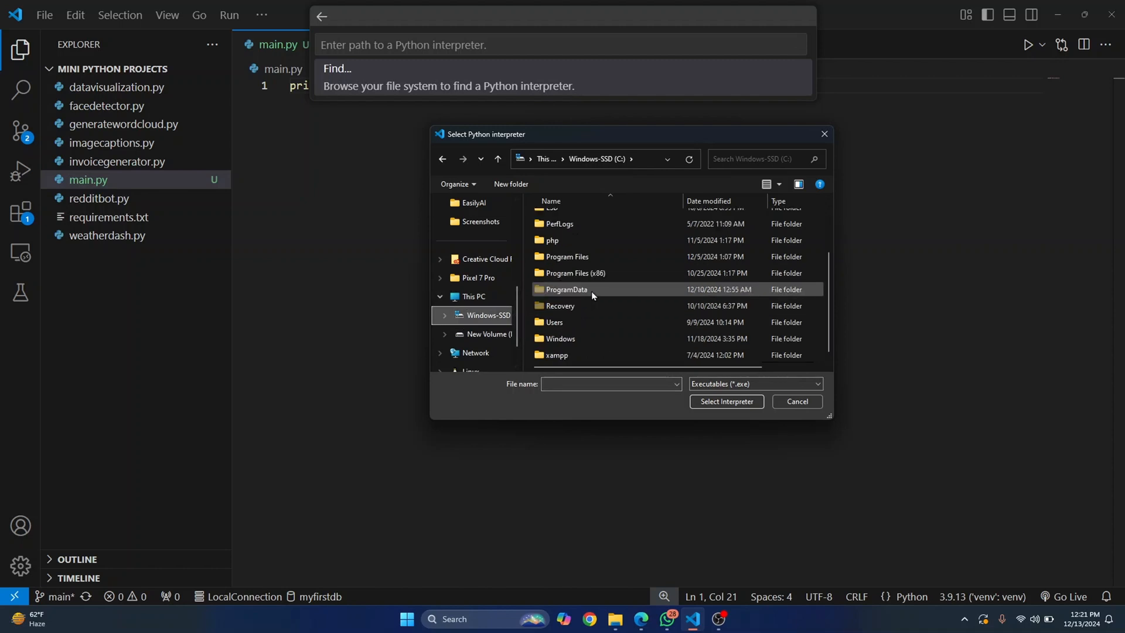
Step: Navigate through Users, the user folder, AppData and Local to reach the Programs folder
double_click(555, 321)
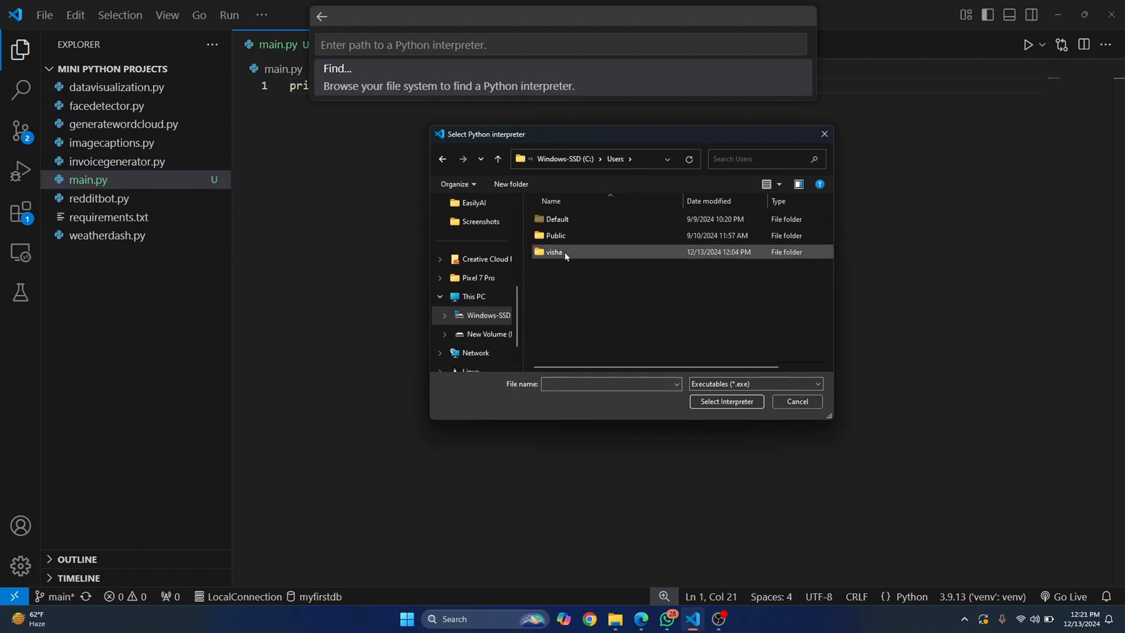
double_click(555, 251)
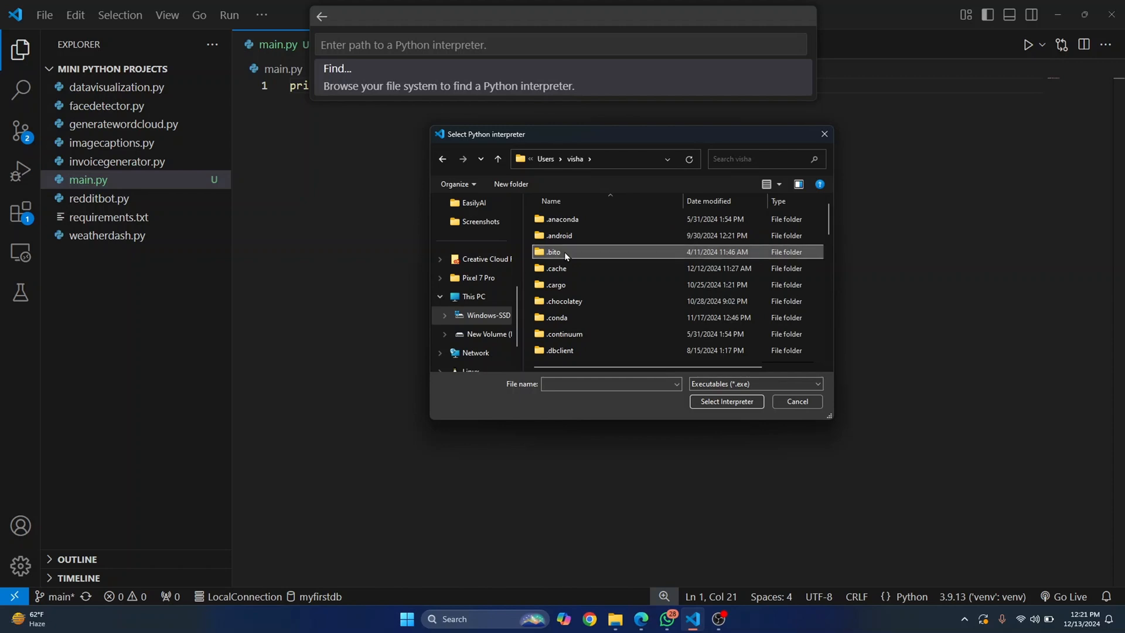
double_click(545, 251)
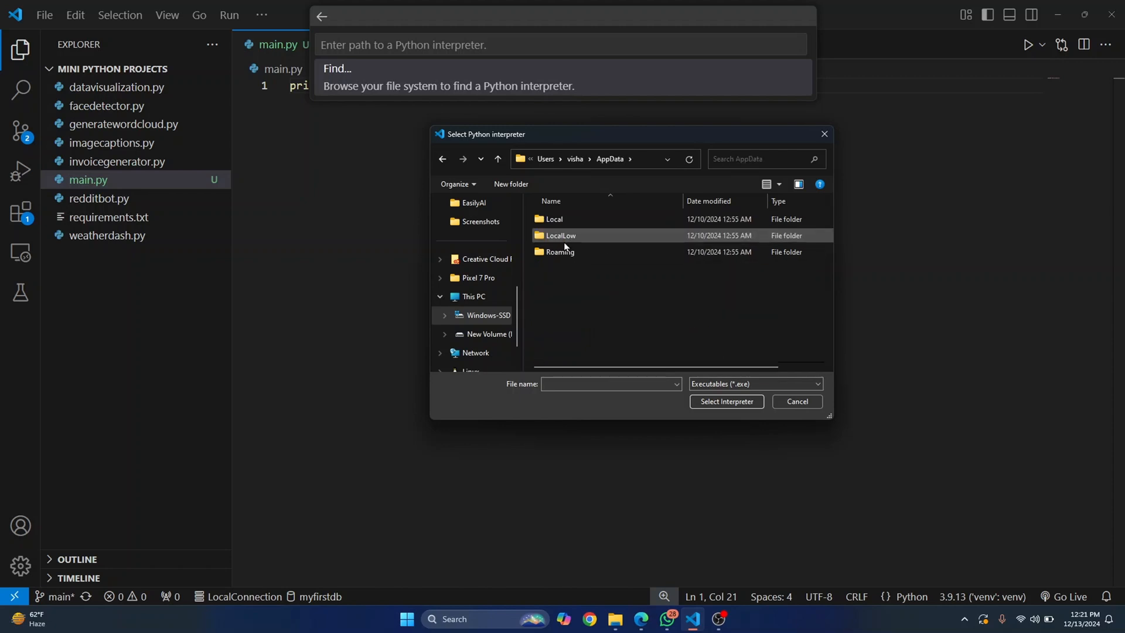
double_click(554, 219)
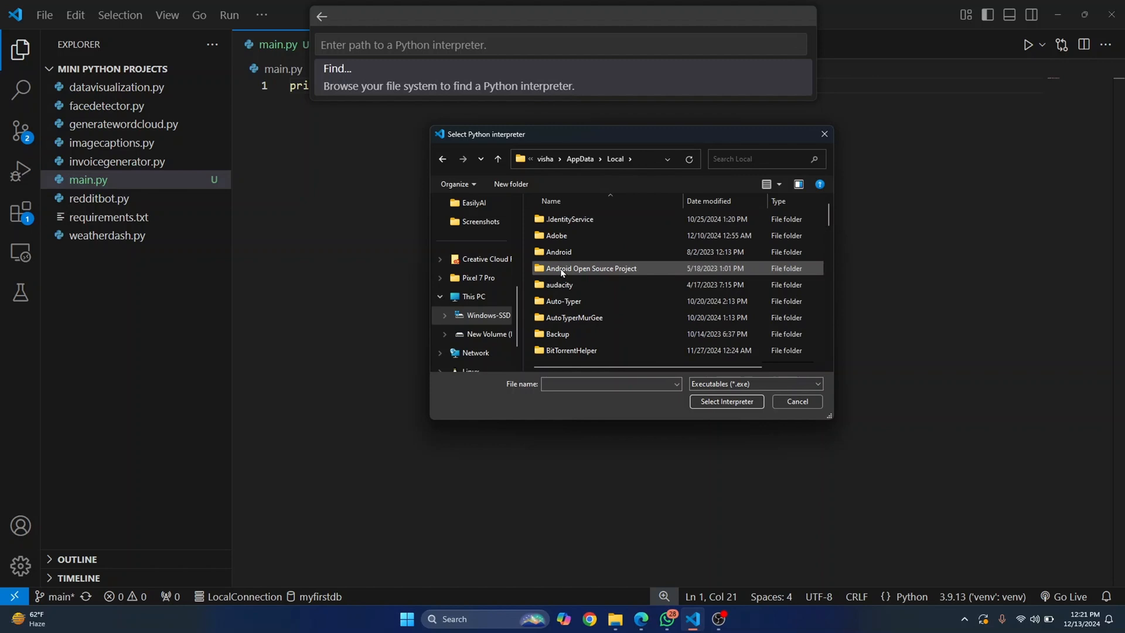
scroll("down", 3)
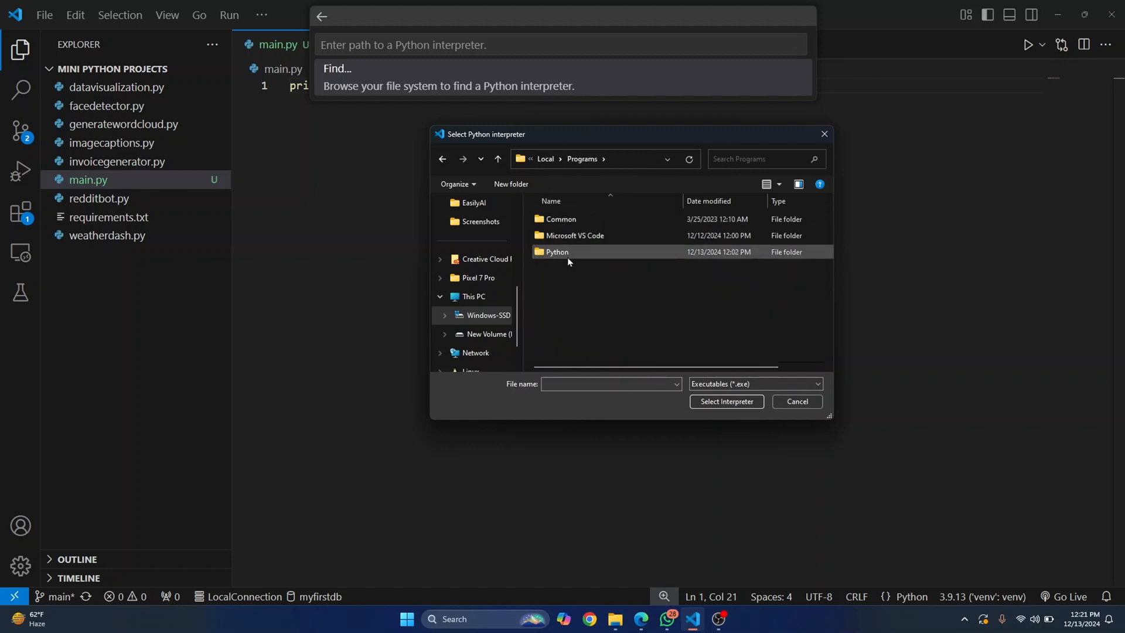
Step: Go into Python\Python313 and pick python.exe as the interpreter file
double_click(558, 252)
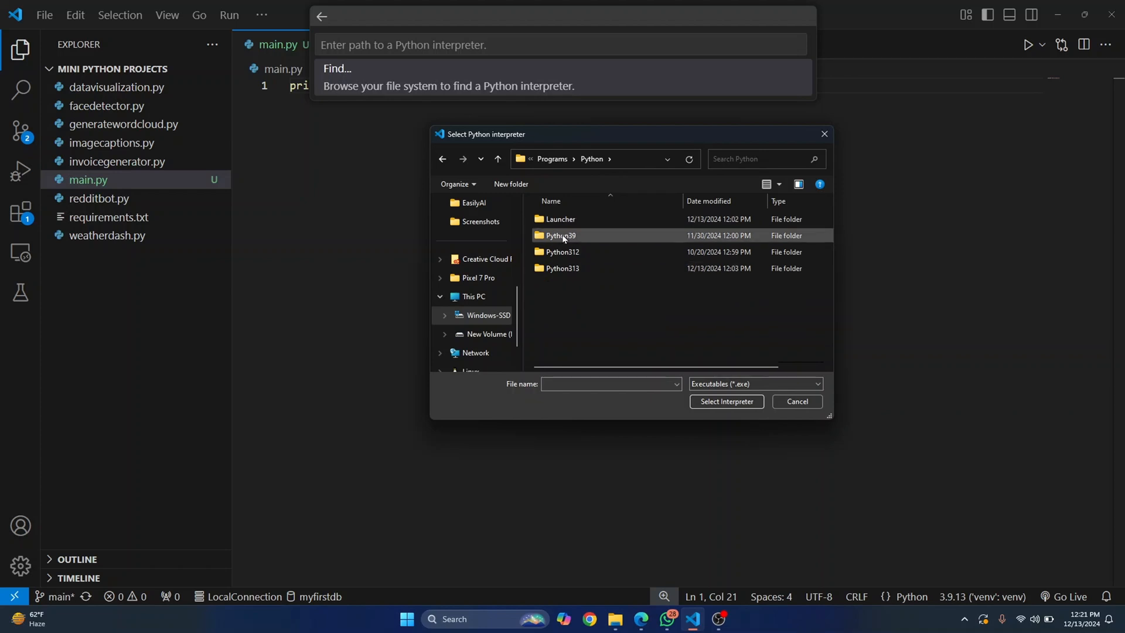
left_click(564, 267)
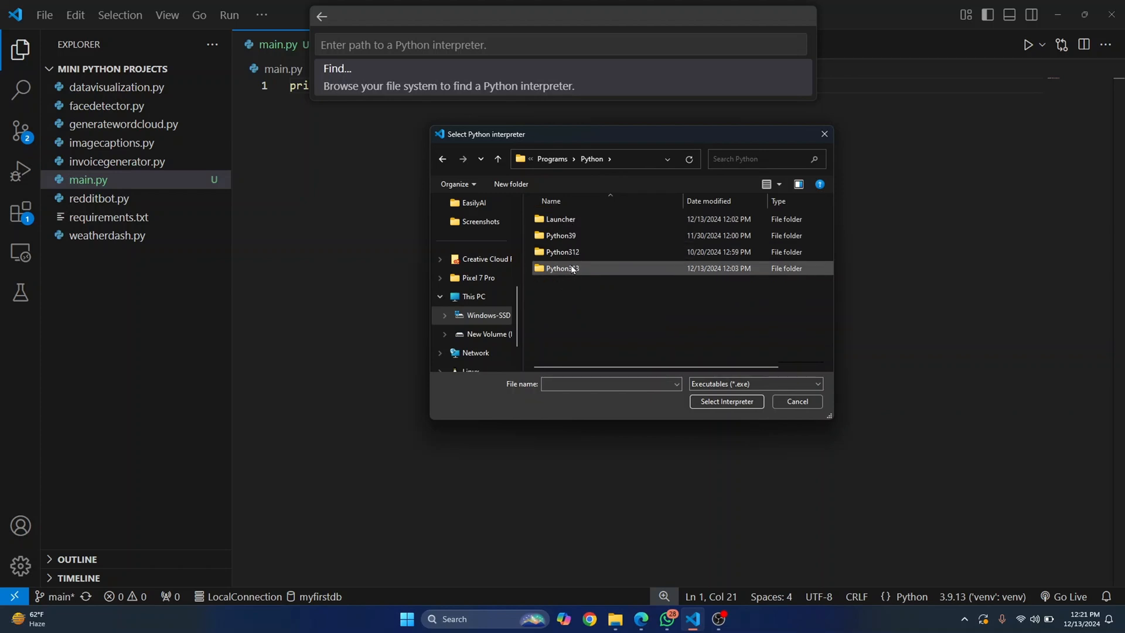
double_click(563, 268)
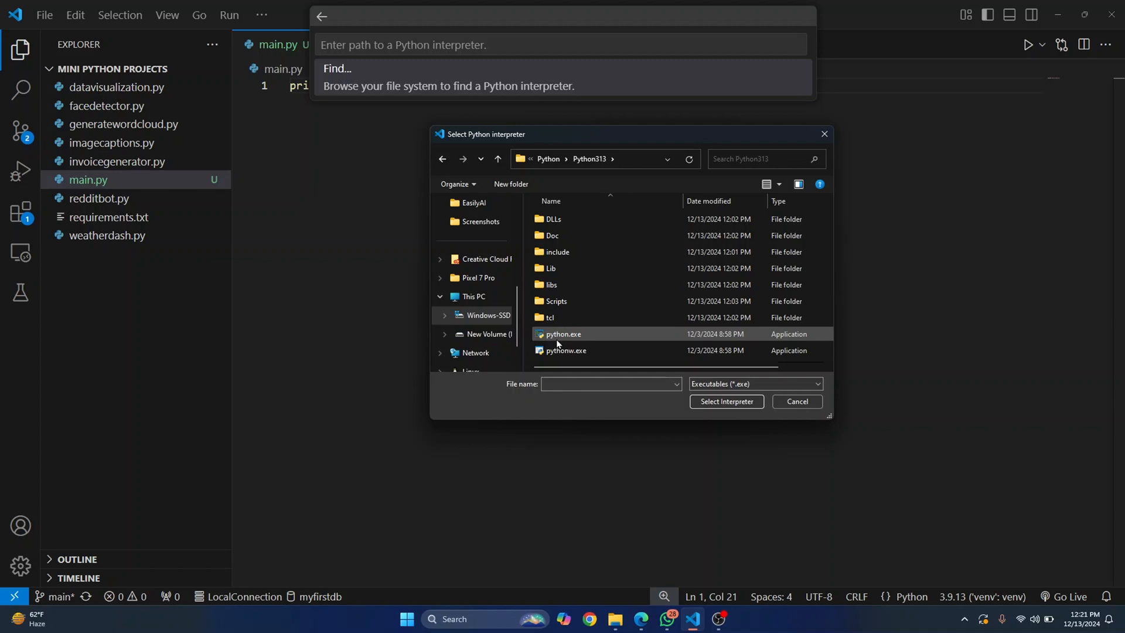
left_click(561, 334)
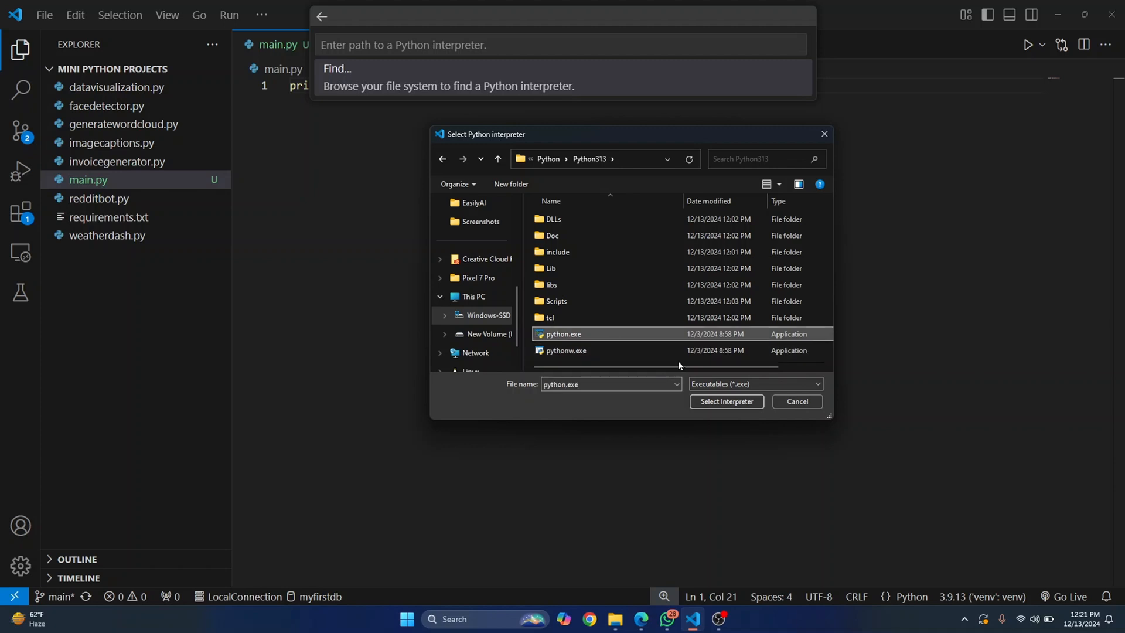